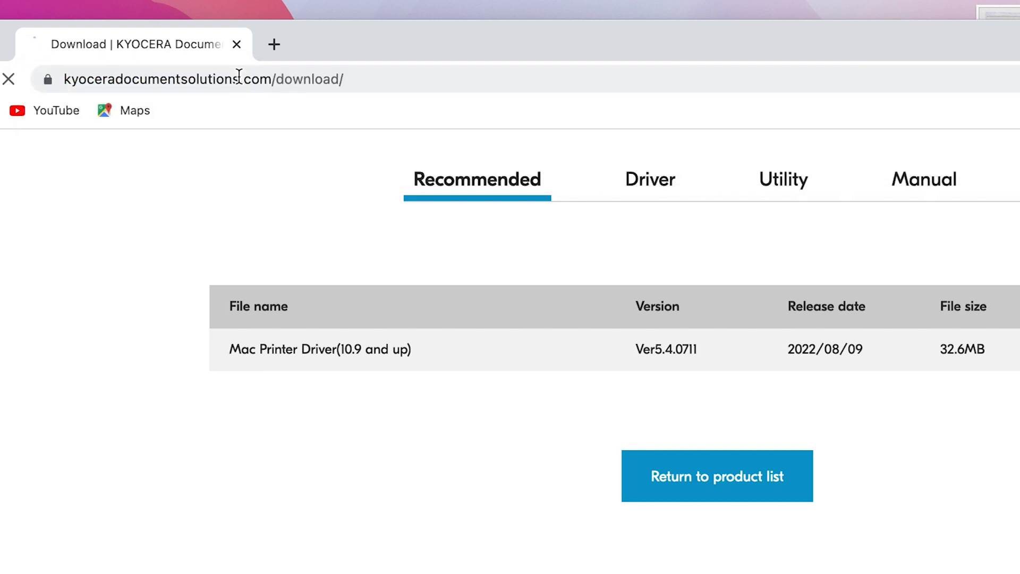
Return to the product list and search for PA6000x.
click(716, 475)
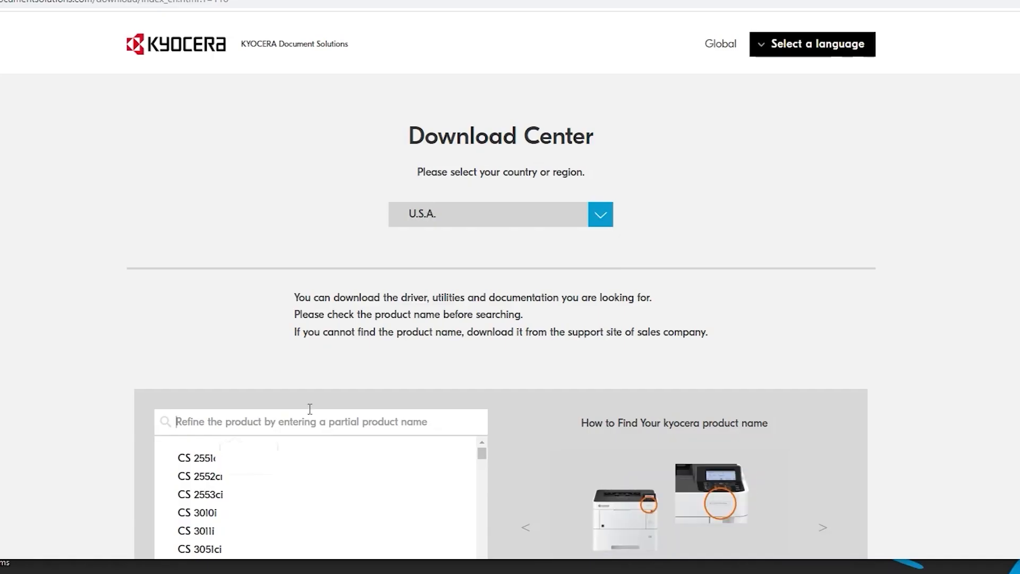
text(PA6000x)
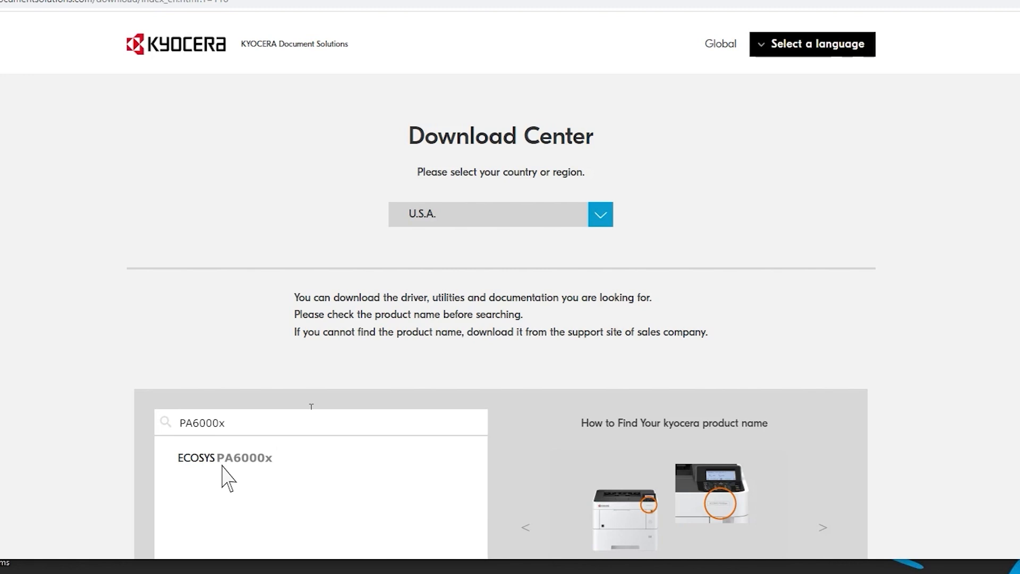
Show ECOSYS PA6000x downloads for Windows 10 64-bit.
click(223, 457)
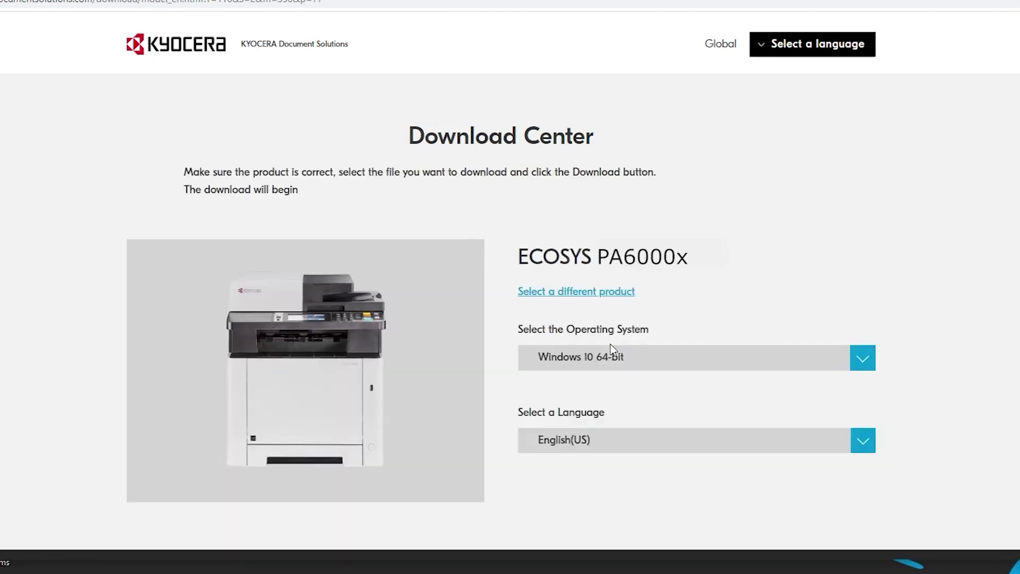
click(863, 357)
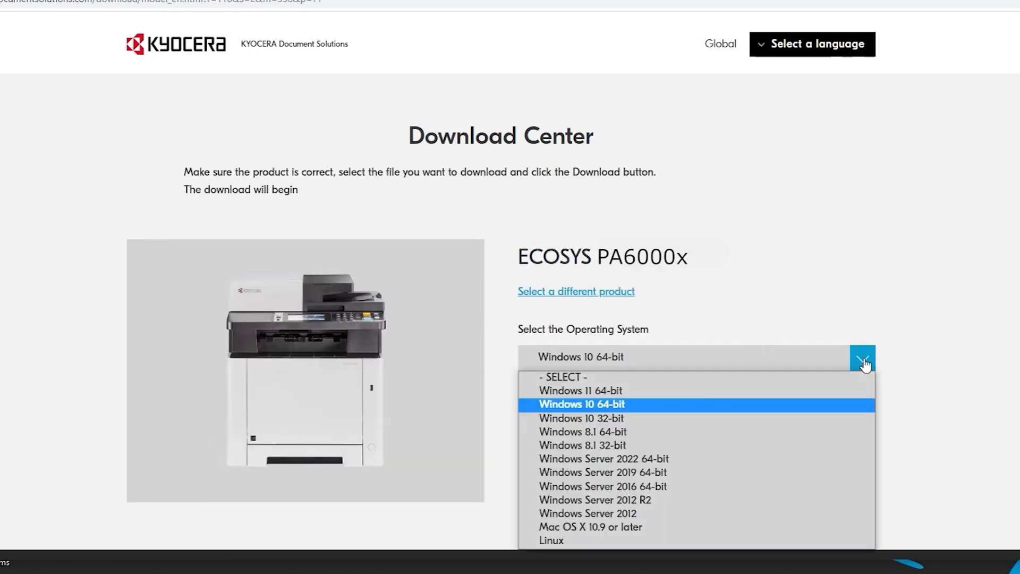
mouse_move(614, 415)
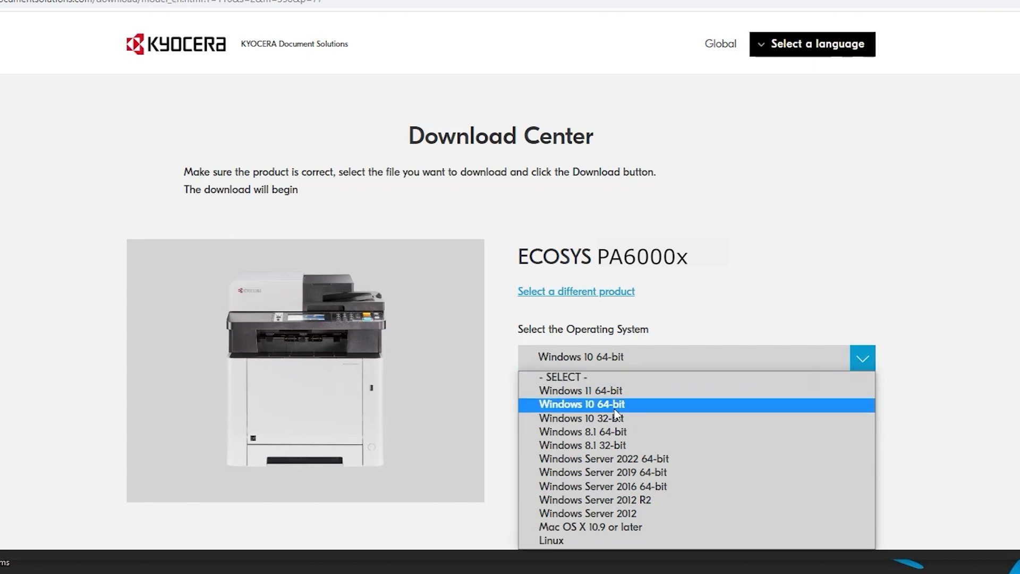
click(580, 404)
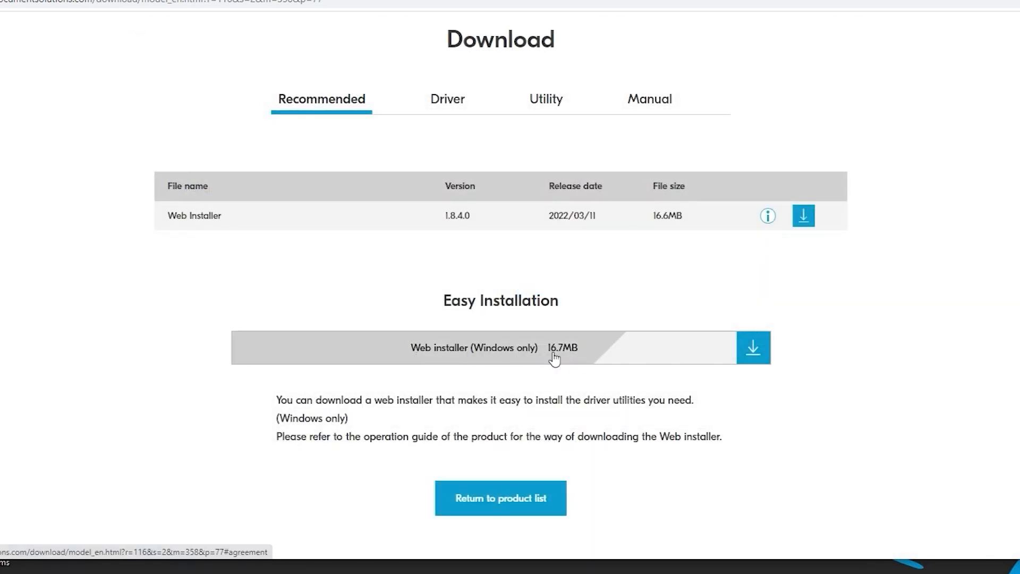
mouse_move(603, 356)
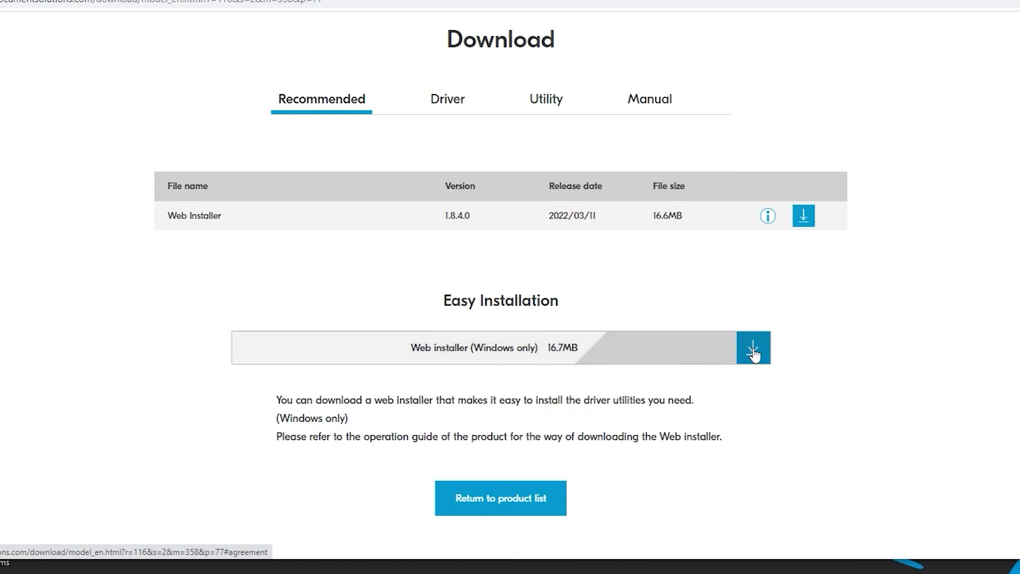
Download the Windows Web Installer after agreeing to the license agreement.
click(753, 347)
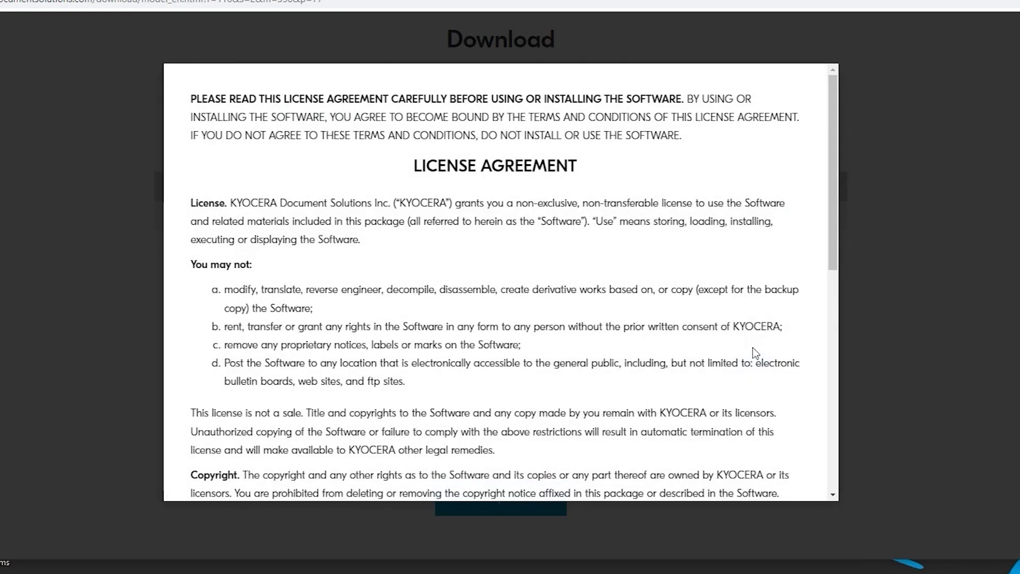
mouse_move(832, 191)
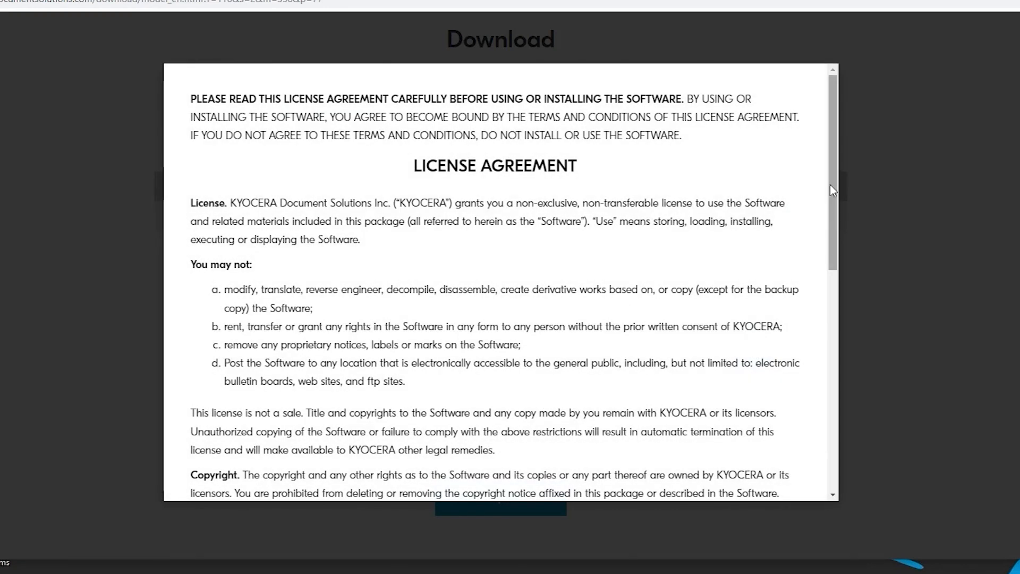
scroll(down, 3)
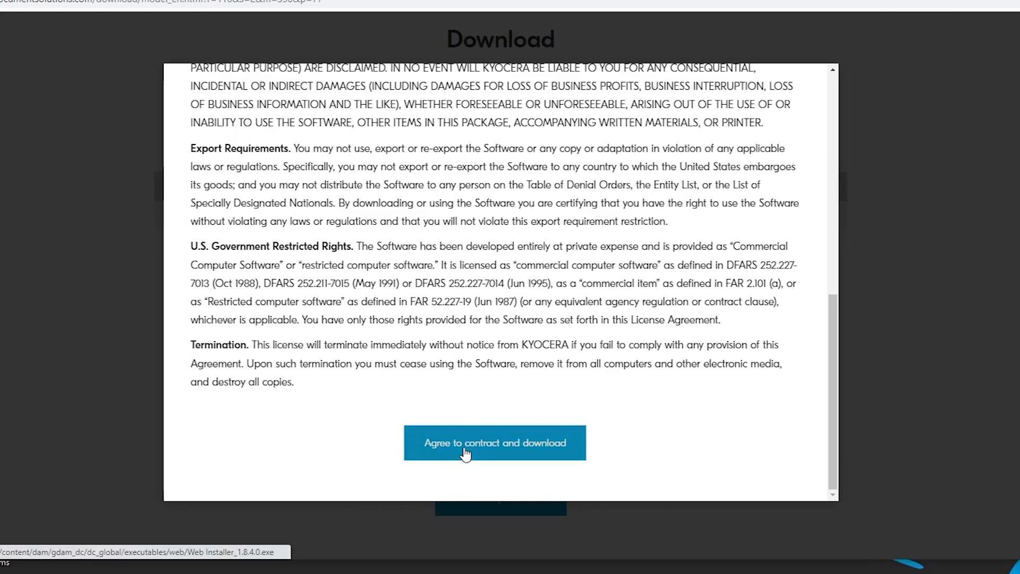
click(493, 443)
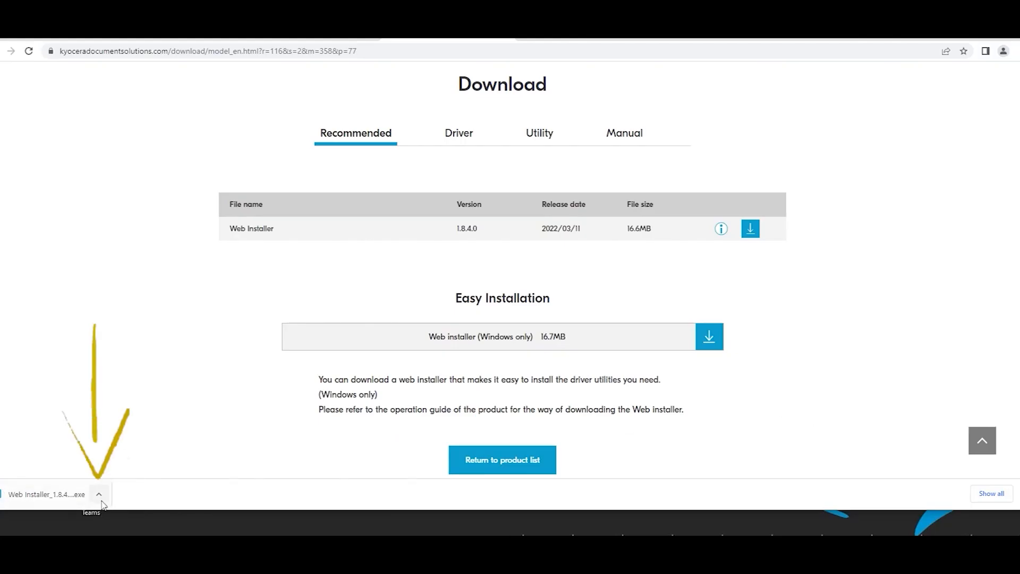
Launch Web Installer 1.8.4.0, accept its license and read the Resource and Energy Saving notice.
click(98, 495)
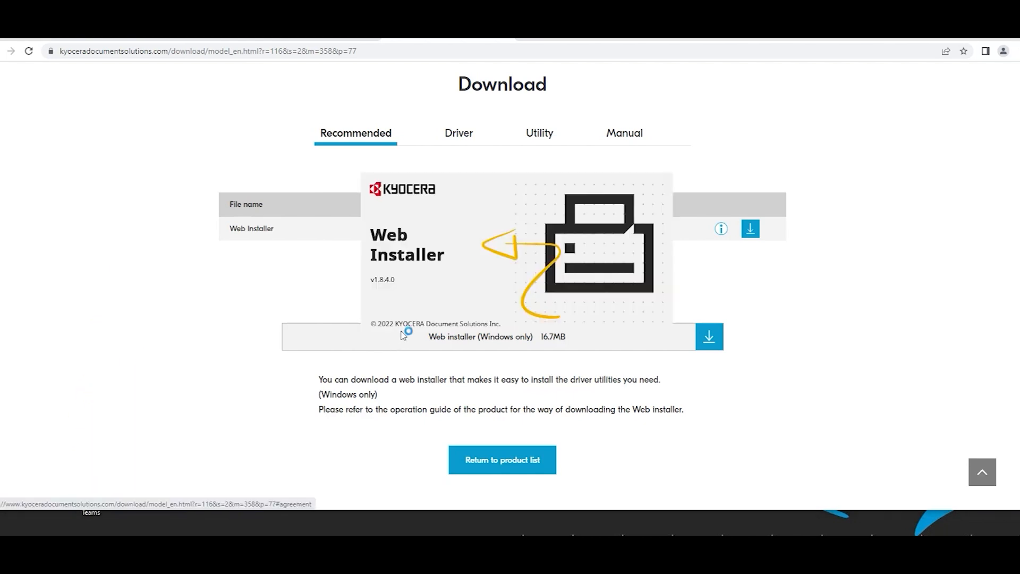
click(707, 337)
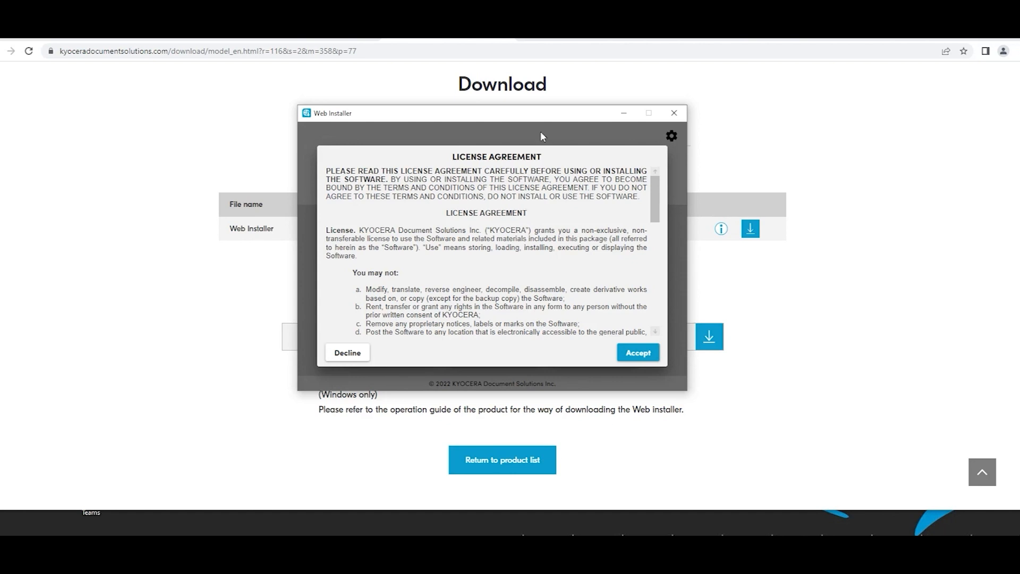
scroll(down, 3)
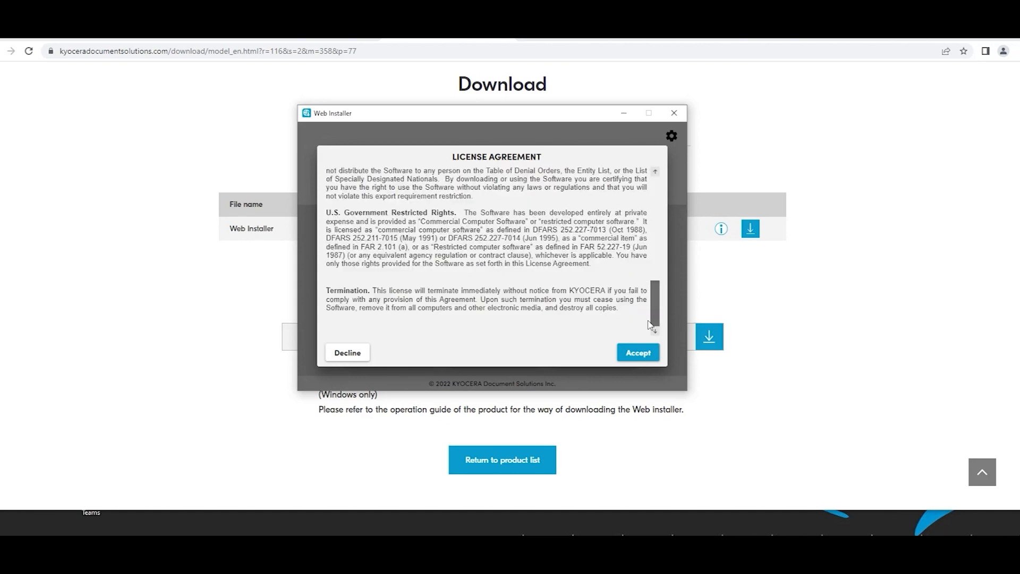
click(637, 352)
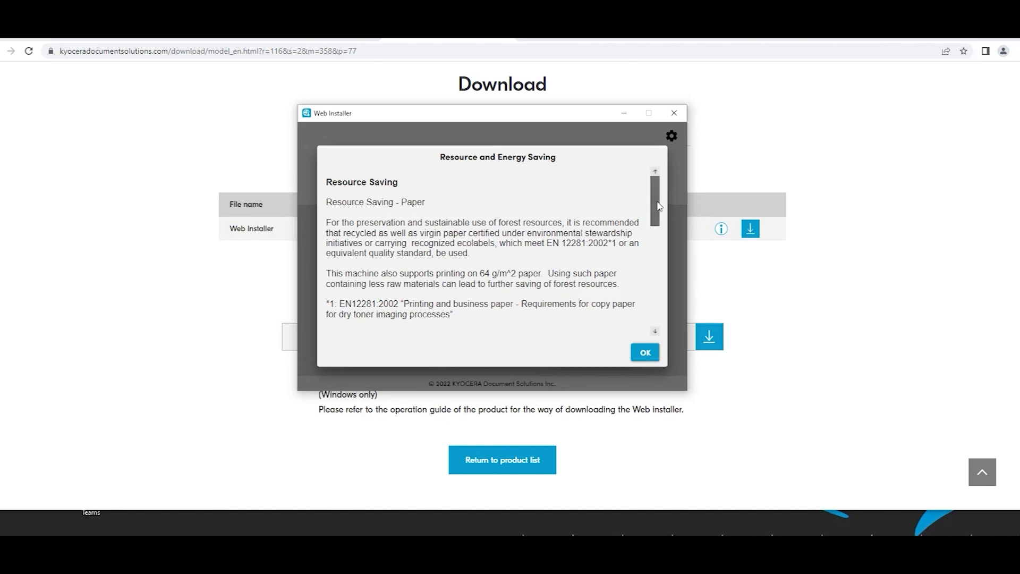
scroll(down, 3)
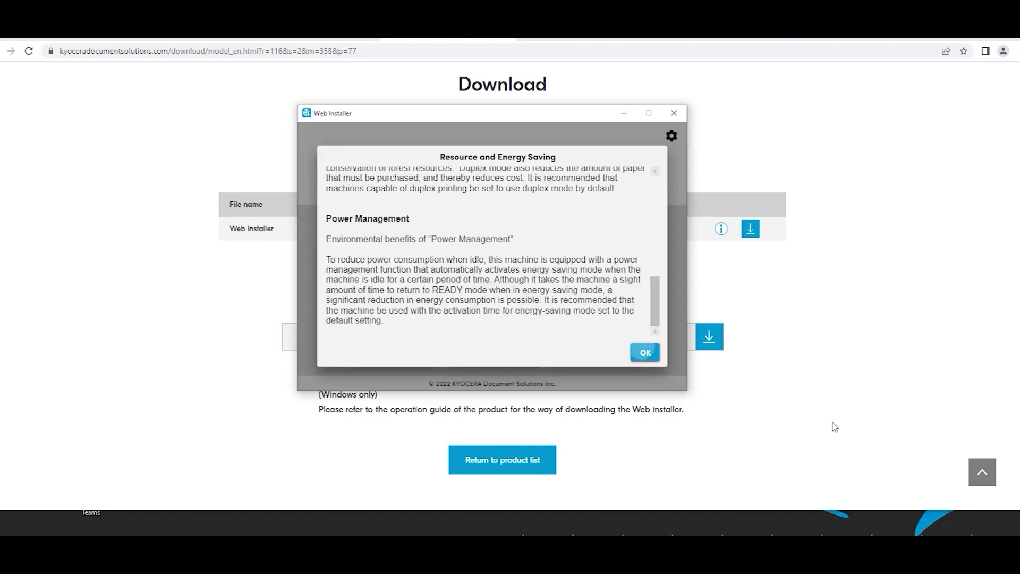
Dismiss the energy notice, start Install and pick the ECOSYS PA6000x at 192.168.1.20.
click(643, 352)
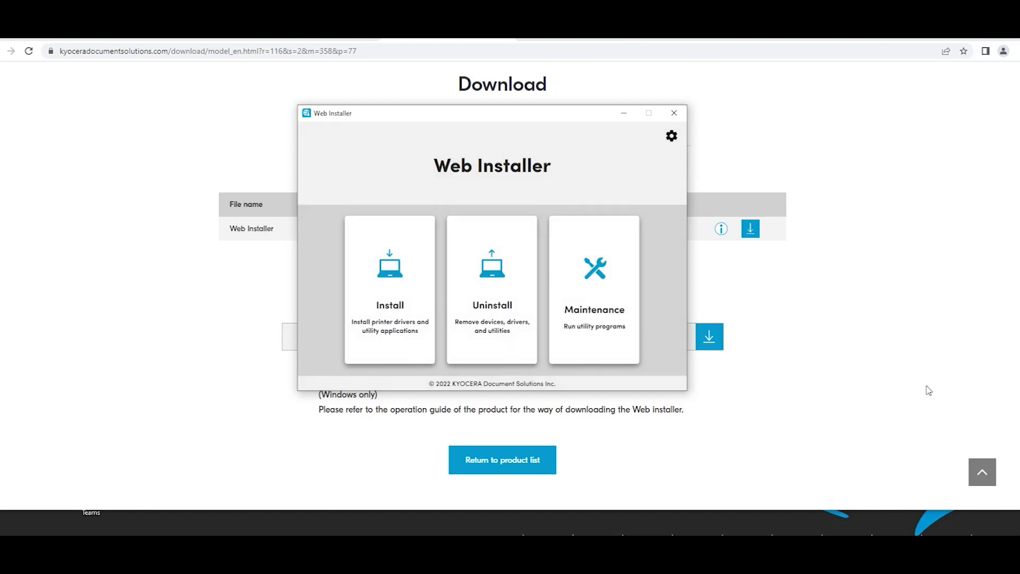
mouse_move(397, 318)
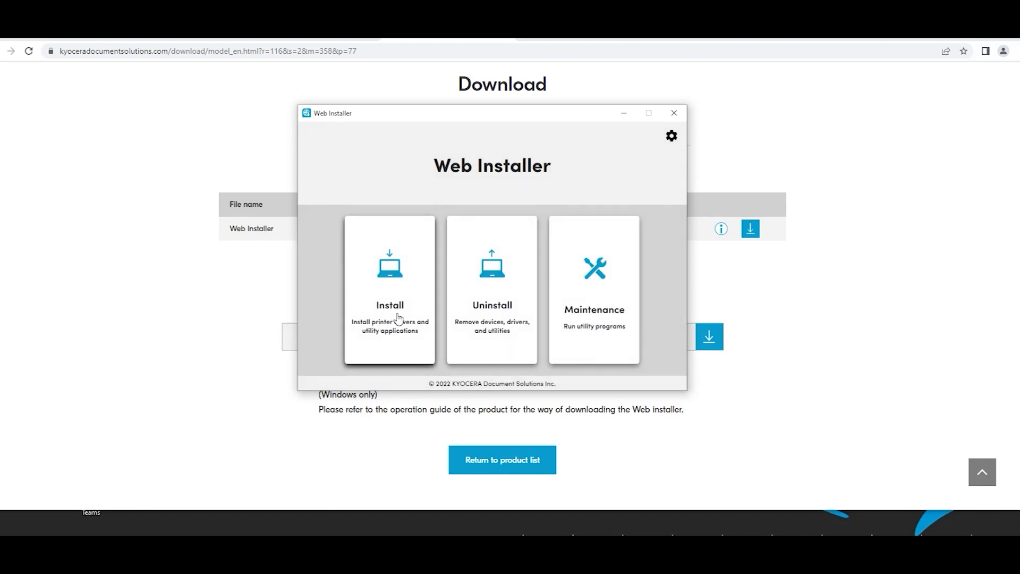
mouse_move(575, 322)
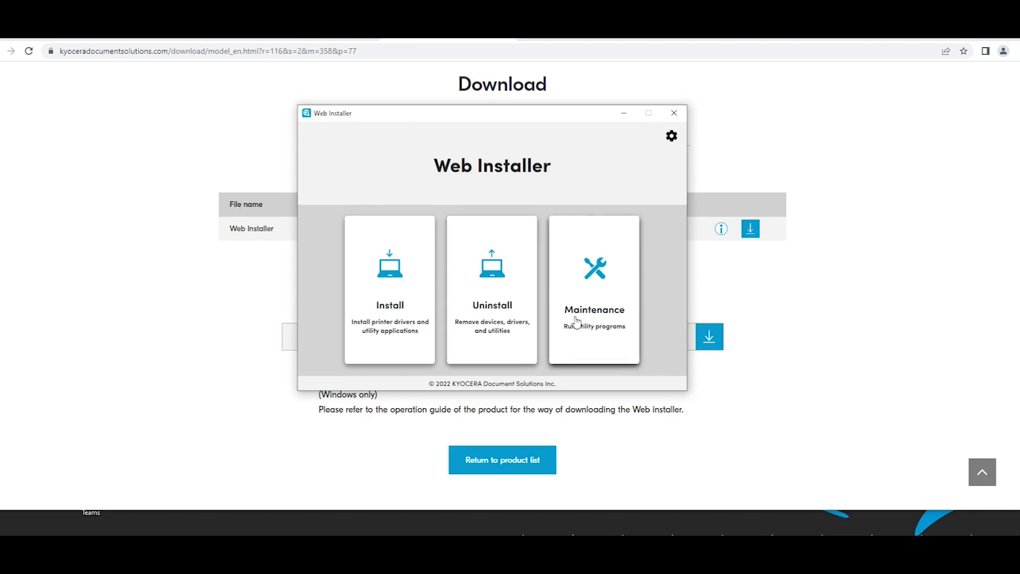
mouse_move(388, 322)
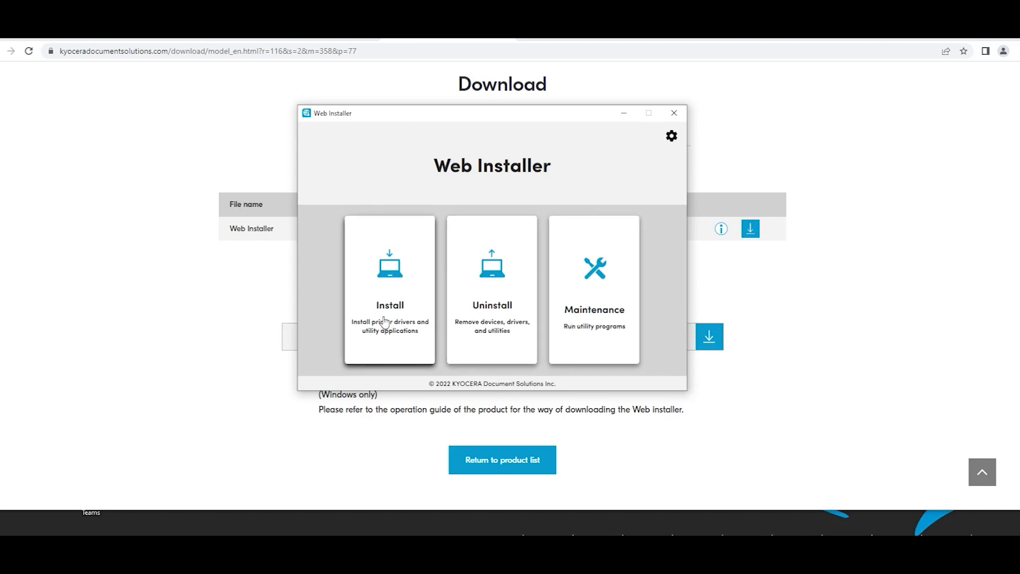
click(388, 290)
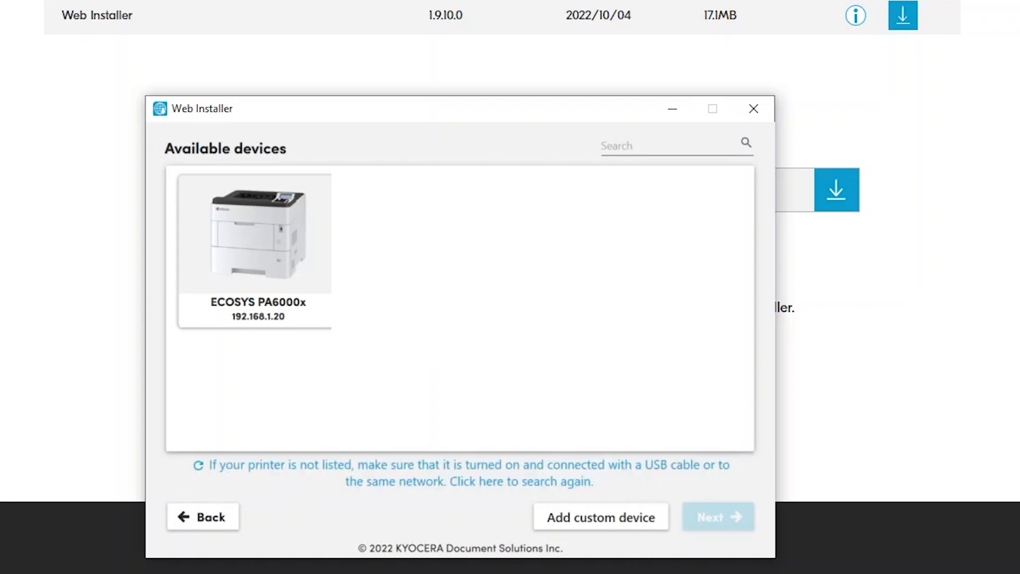
mouse_move(264, 315)
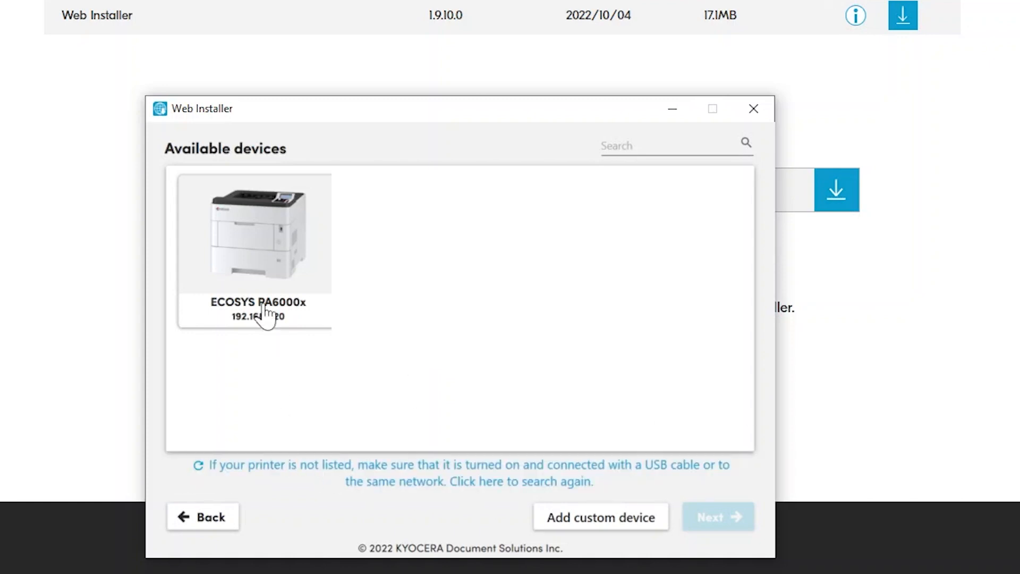
click(254, 247)
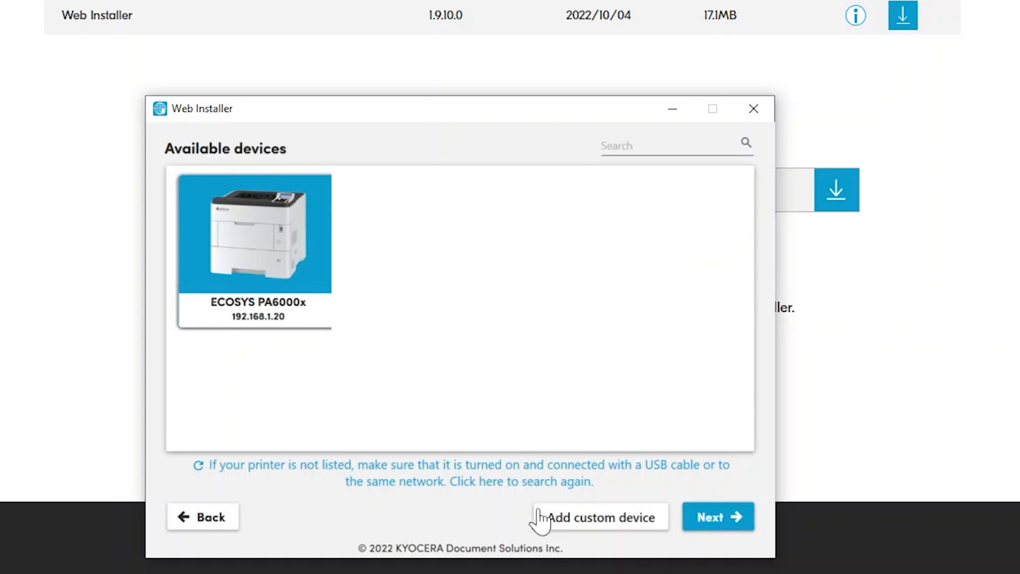
Install only the recommended KX DRIVER v8.2.1913 component.
click(718, 516)
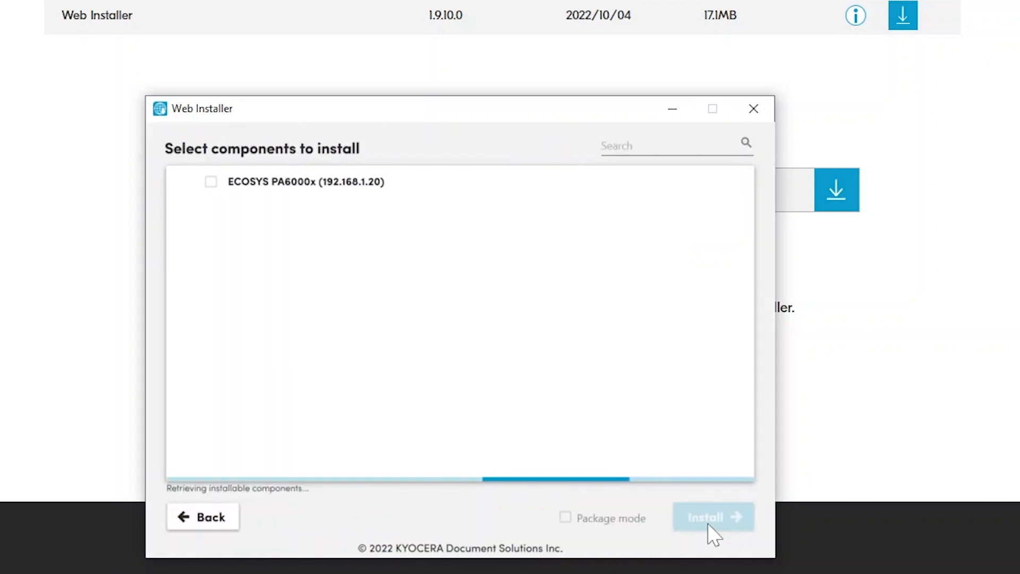
mouse_move(696, 535)
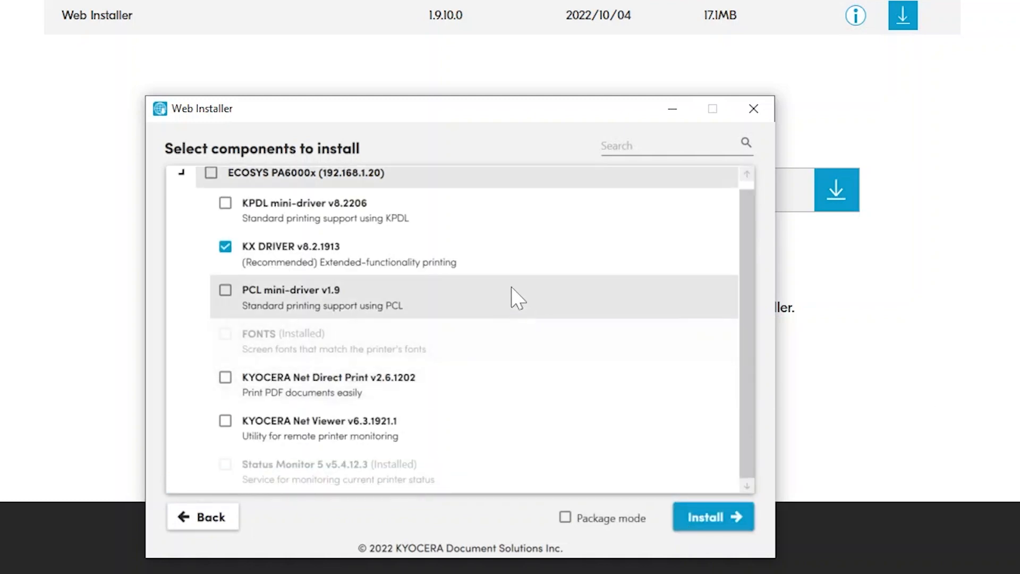
mouse_move(701, 525)
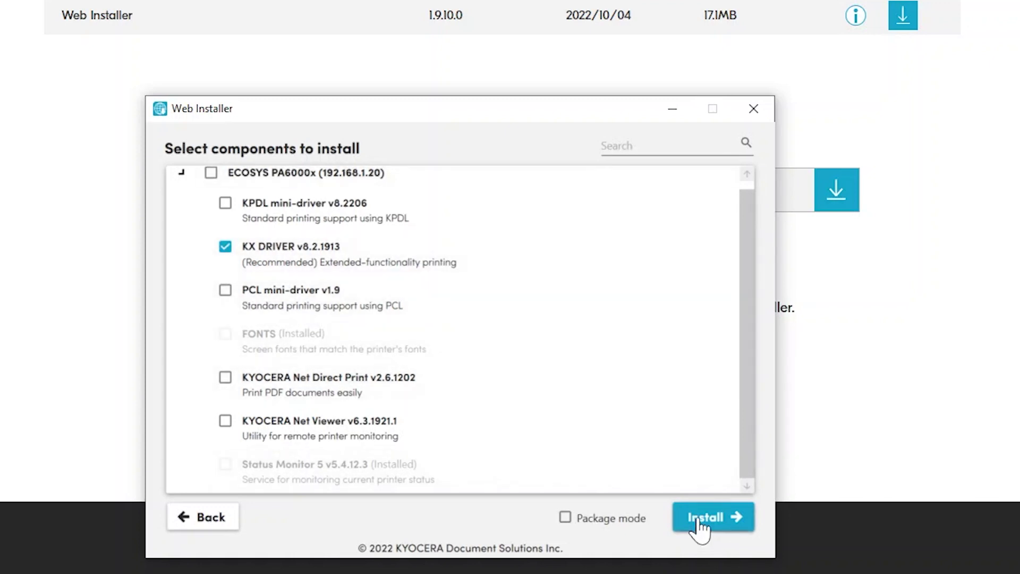
click(713, 516)
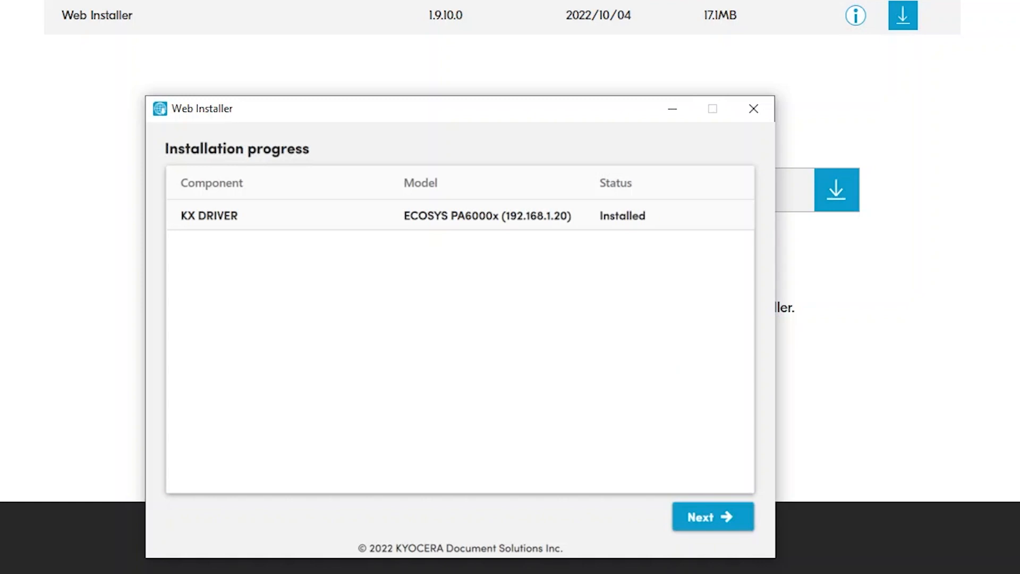
mouse_move(644, 229)
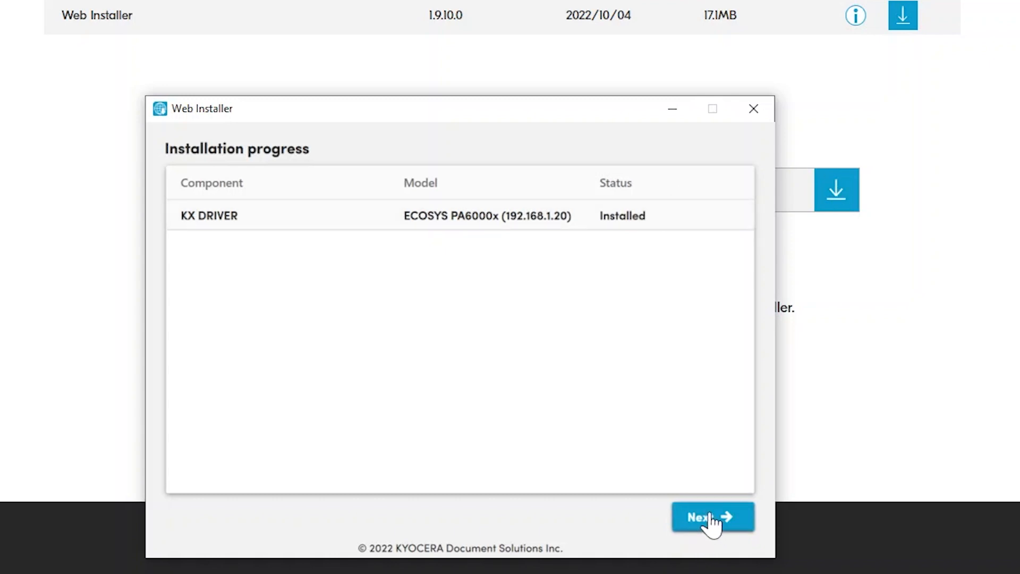
Enable Print a test page and Set as default printer, disable Set Duplex as default.
click(712, 516)
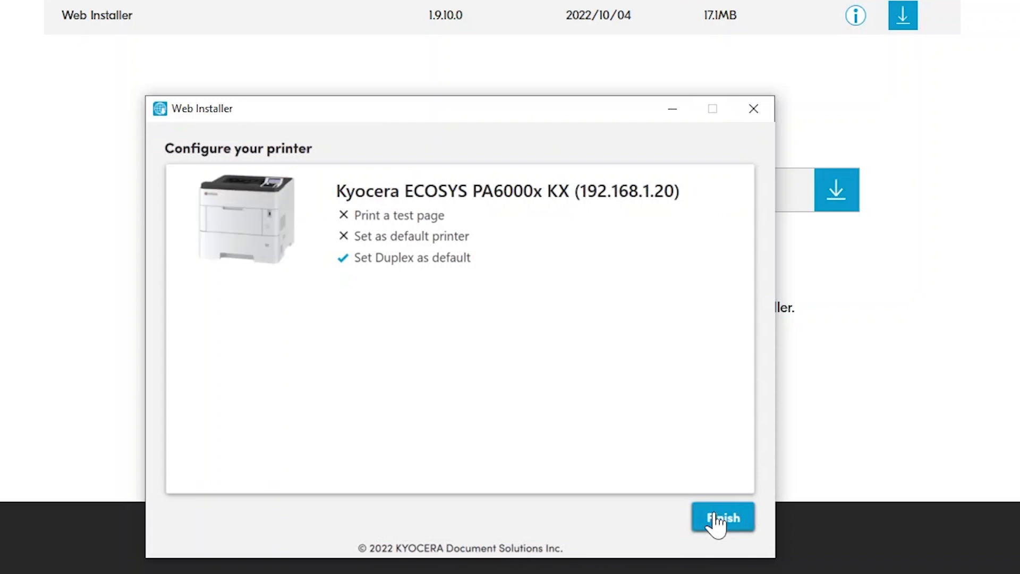
mouse_move(571, 202)
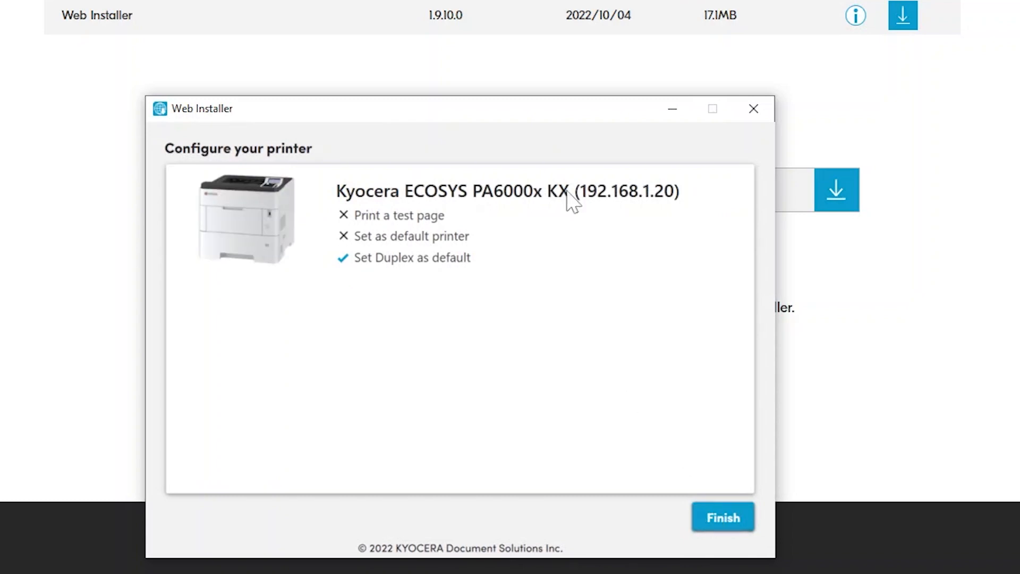
mouse_move(386, 226)
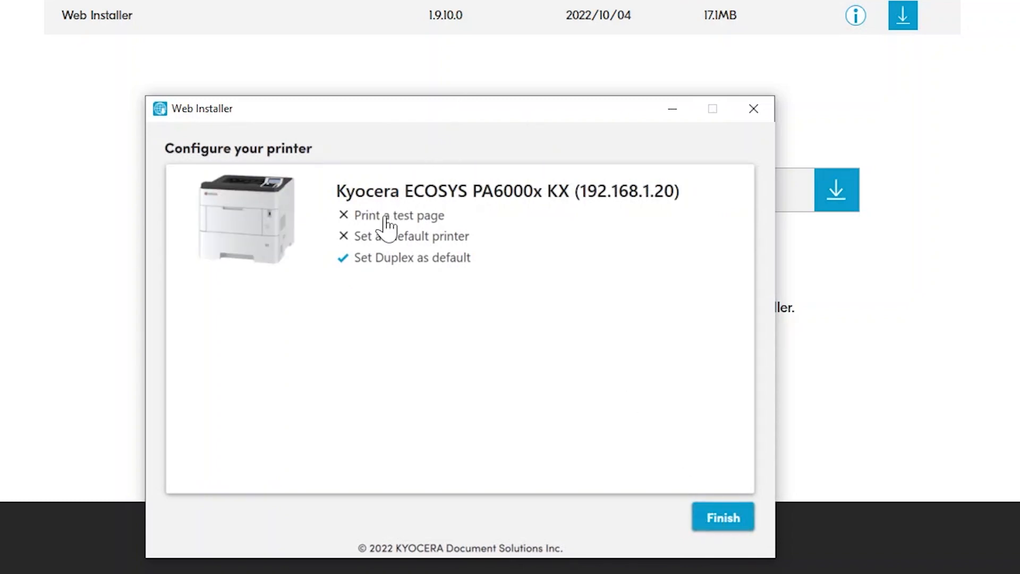
click(343, 215)
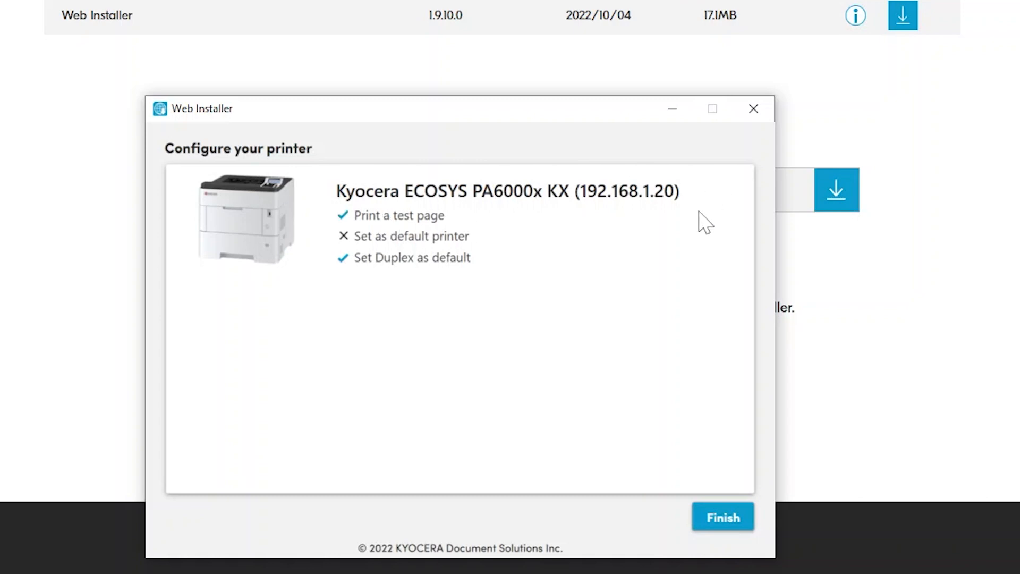
mouse_move(387, 267)
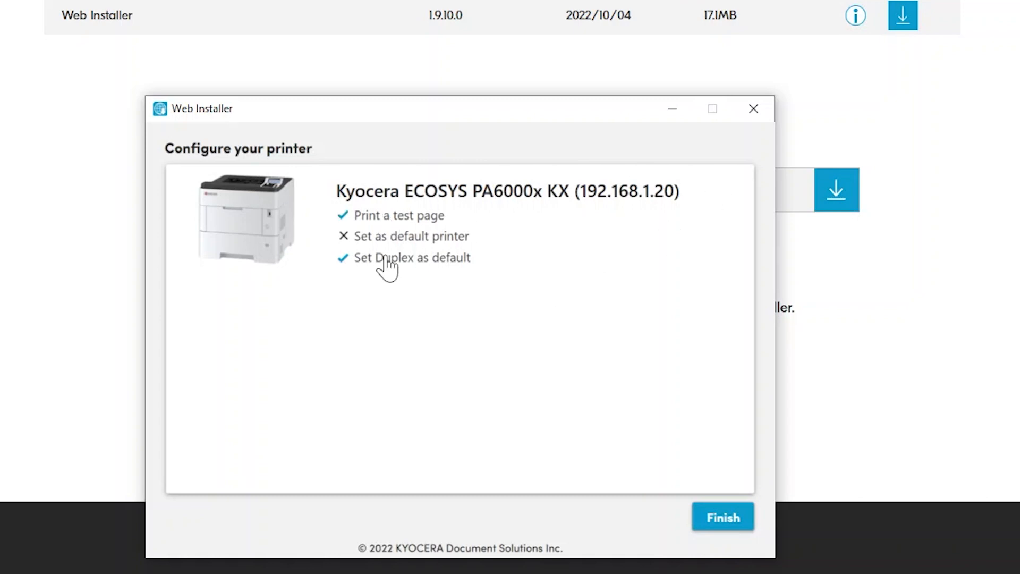
mouse_move(435, 245)
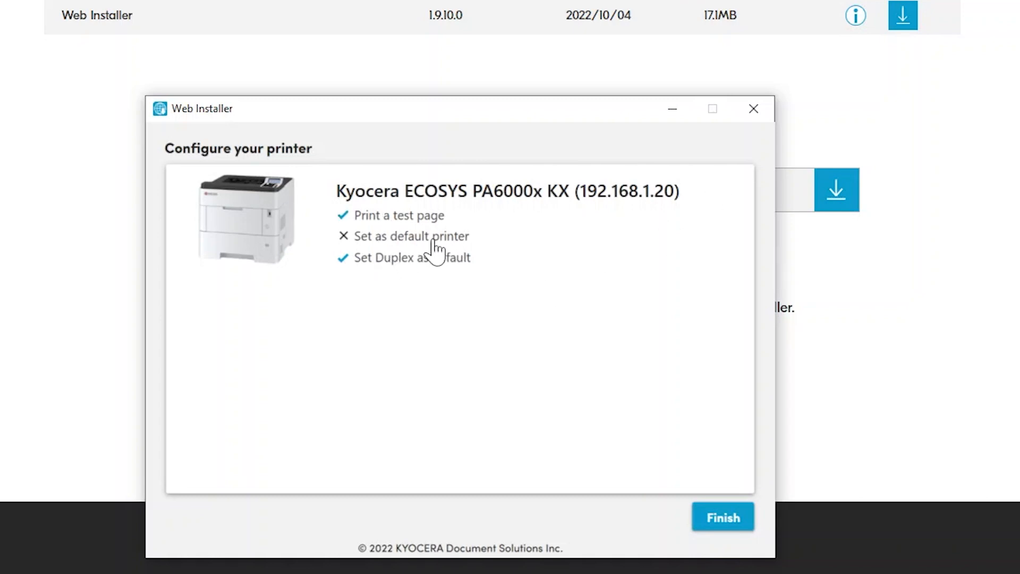
click(344, 235)
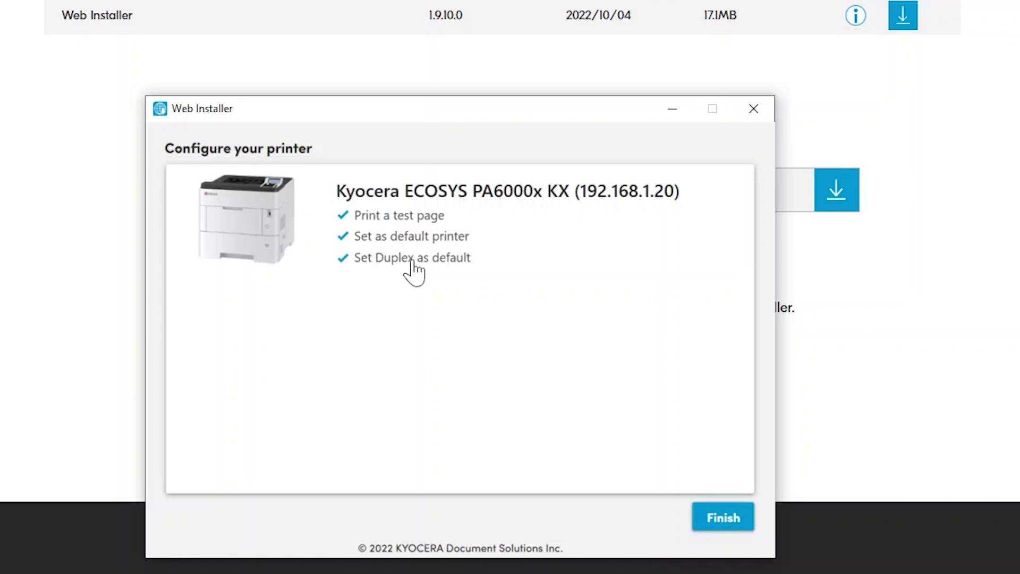
click(343, 258)
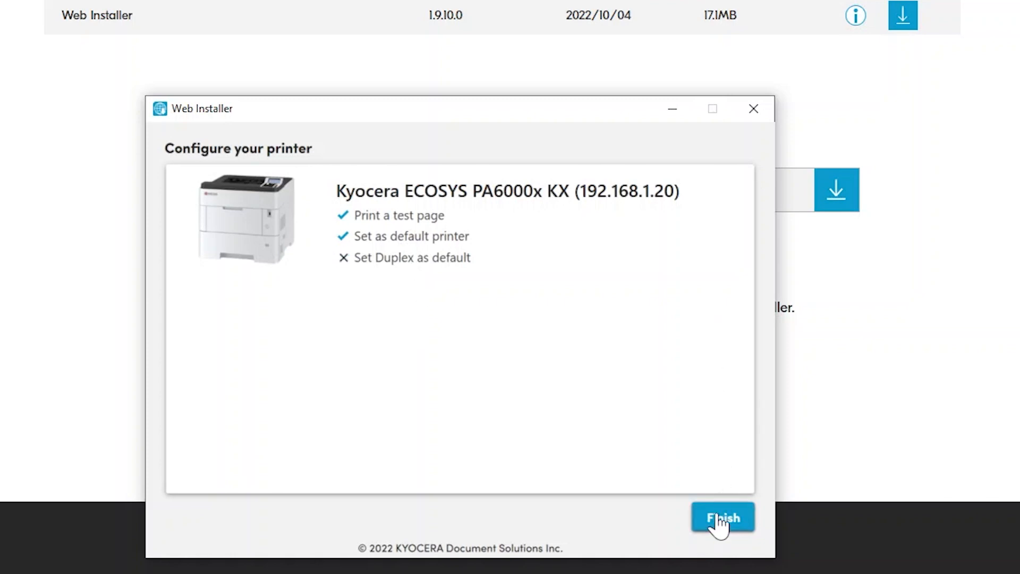